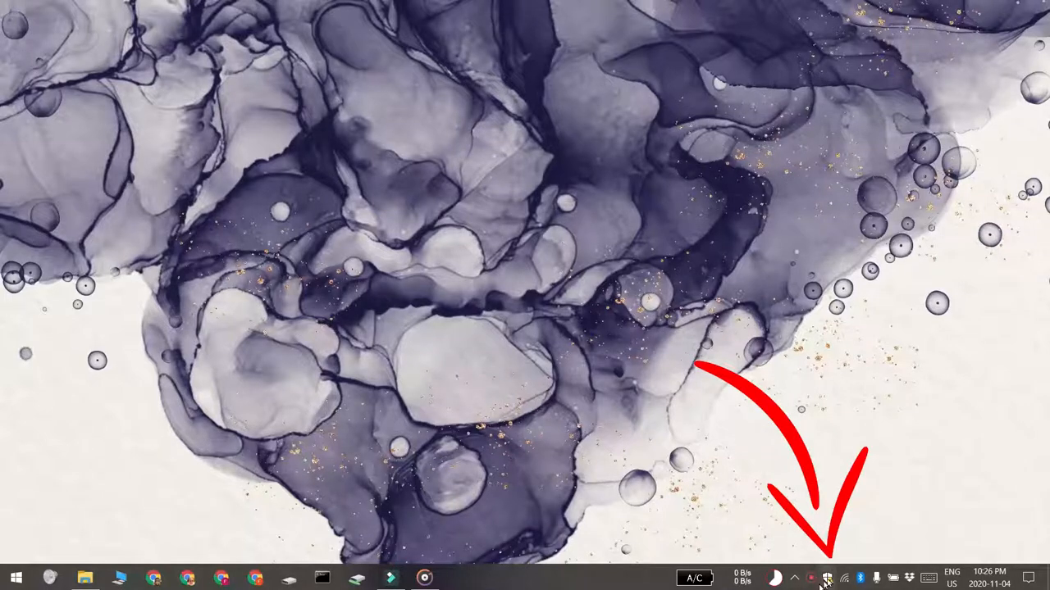
Step: Close the Windows Security overview, then reach Settings > Personalization > Taskbar's Notification area section
left_click(827, 578)
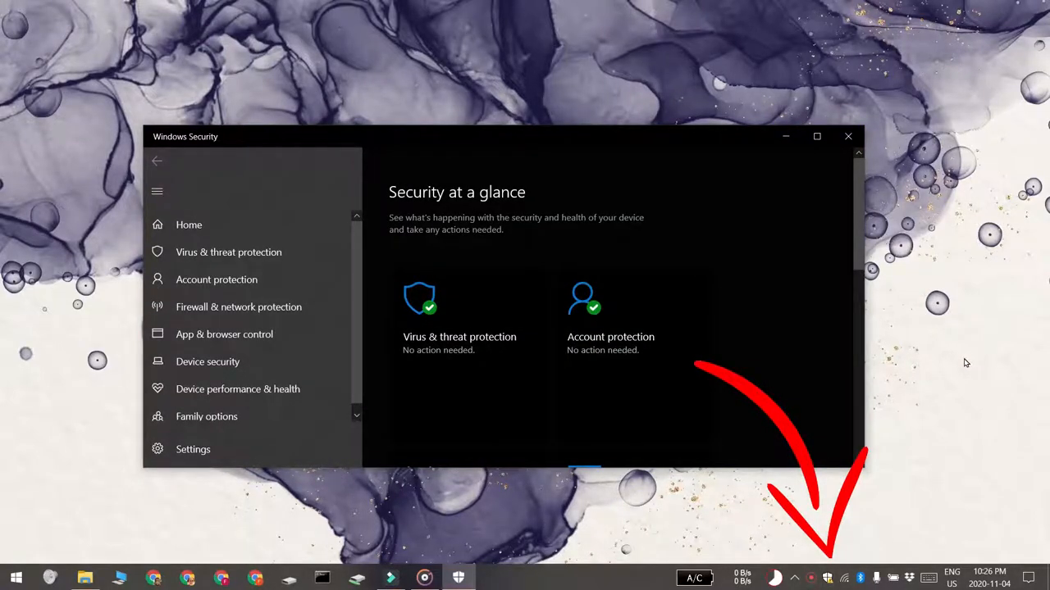
left_click(848, 136)
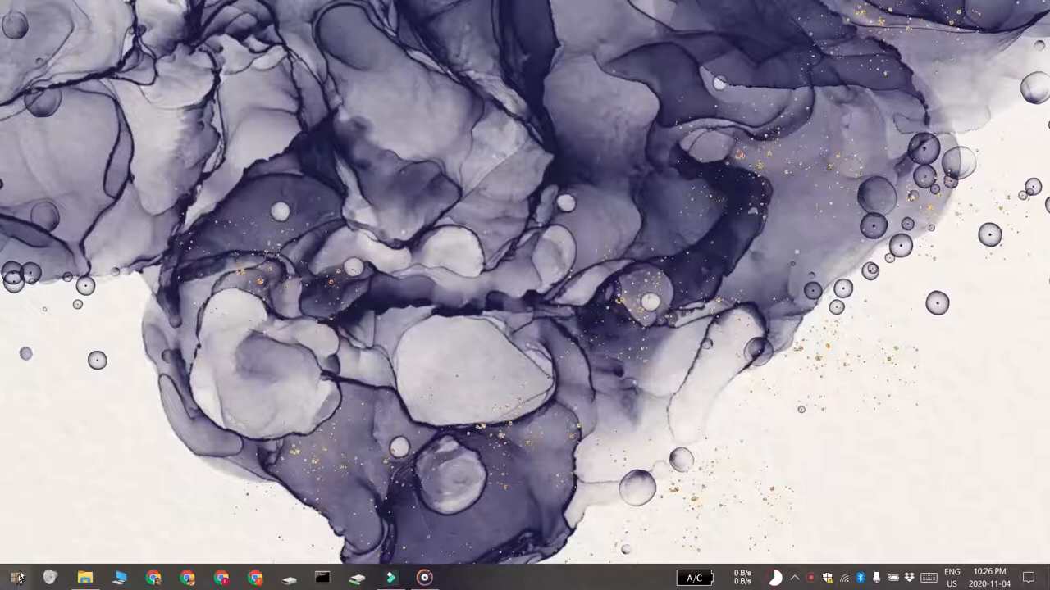
left_click(15, 577)
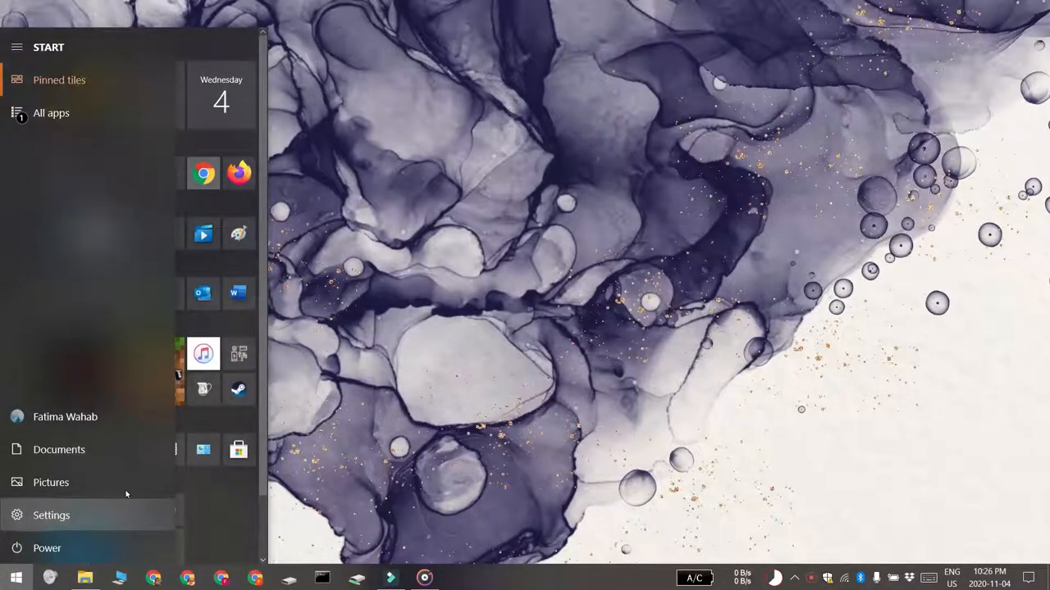
left_click(51, 515)
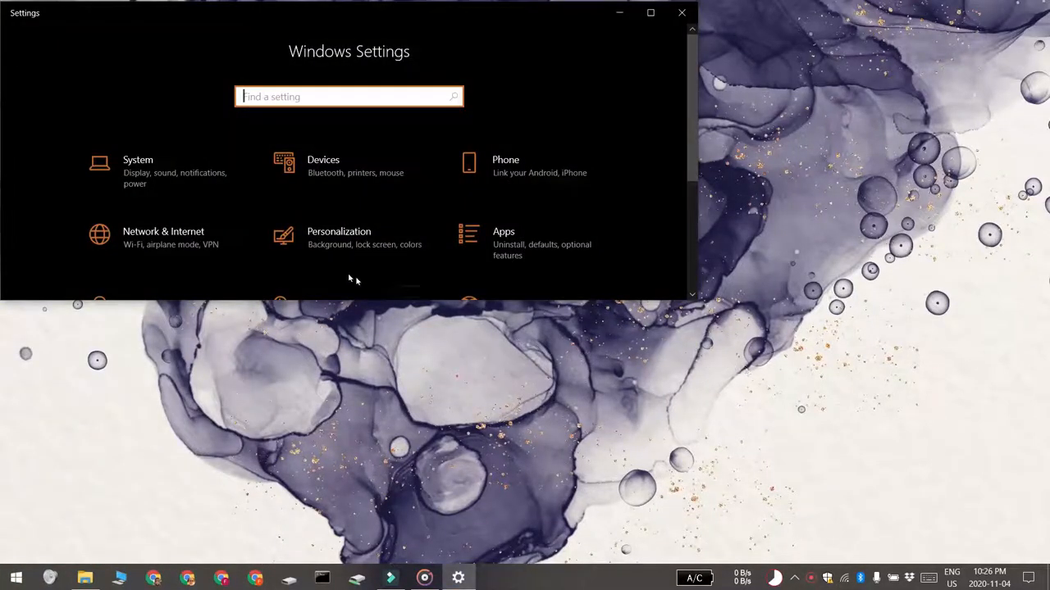
left_click(339, 238)
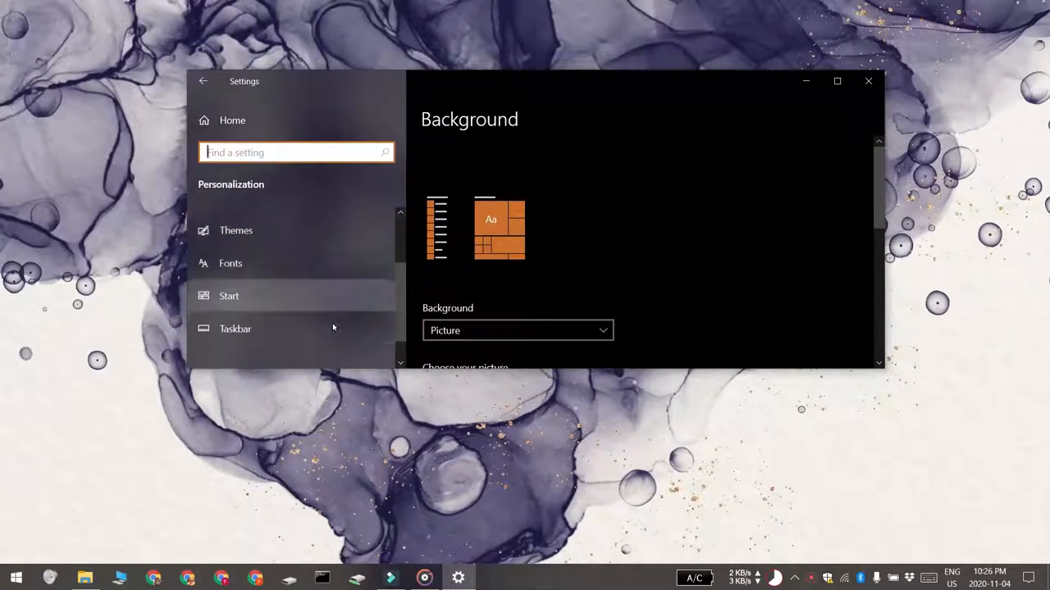
left_click(235, 329)
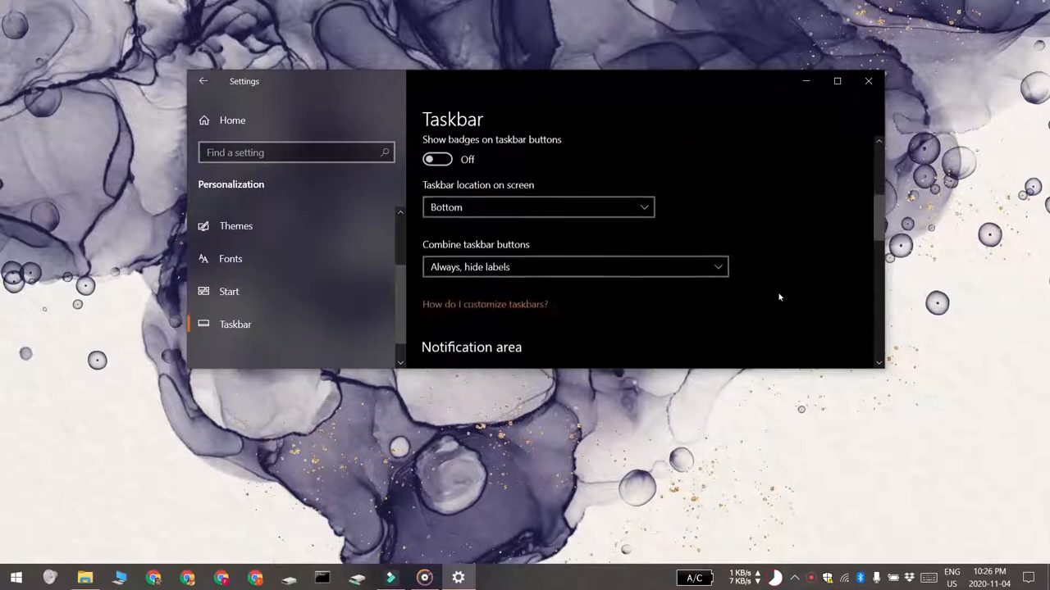
scroll("down", 3)
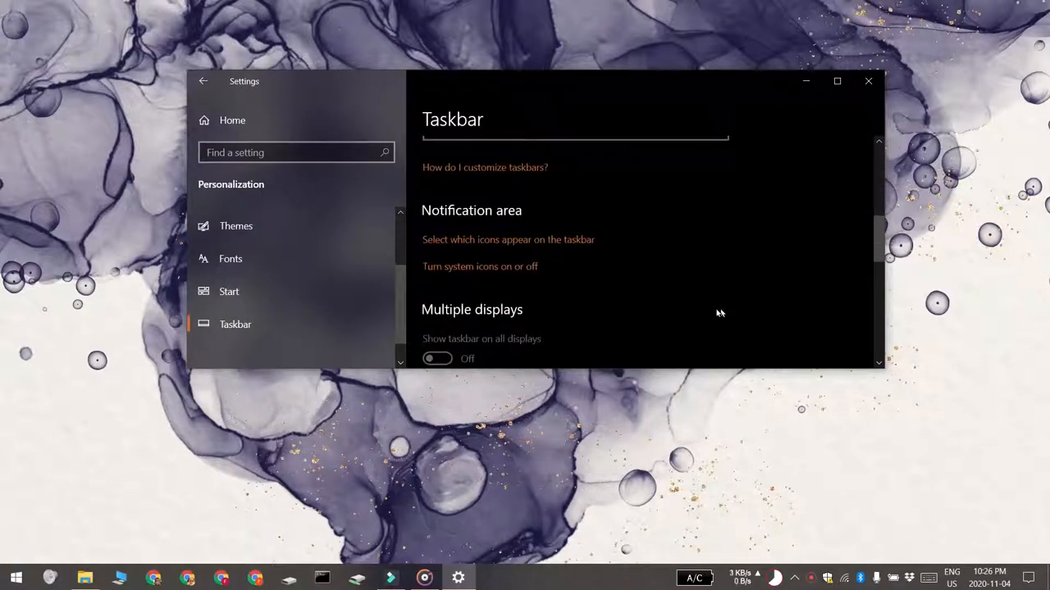
Step: Open 'Select which icons appear on the taskbar' and confirm the Windows Security icon is On
left_click(571, 240)
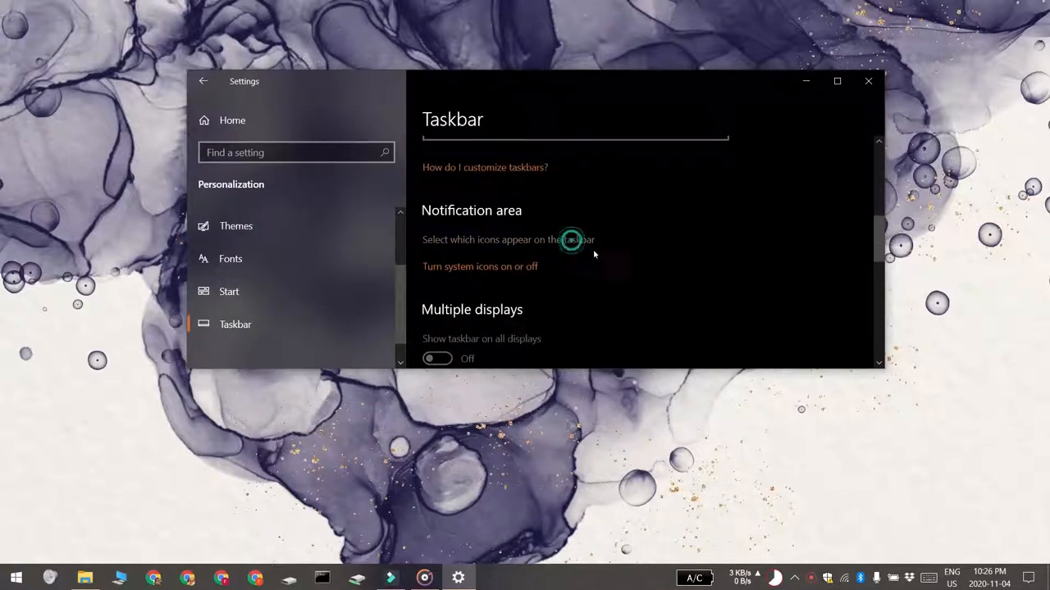
left_click(487, 240)
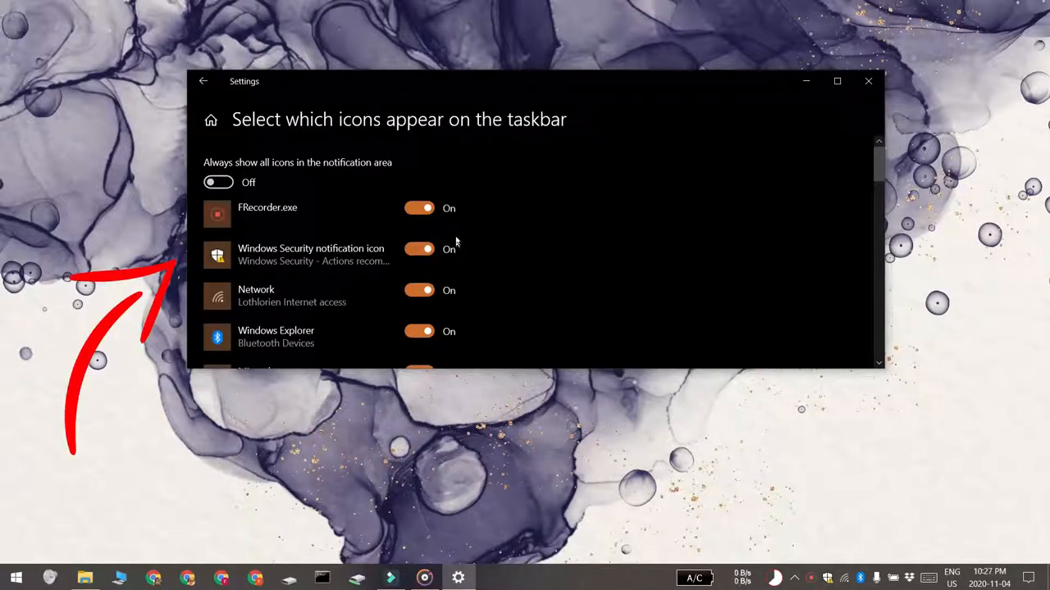
mouse_move(414, 261)
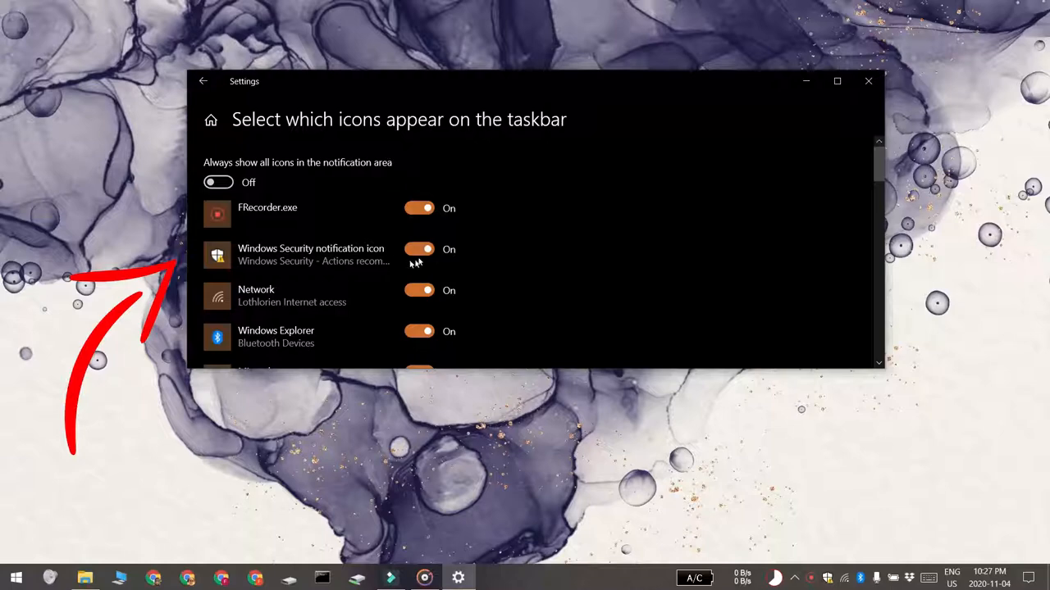
mouse_move(799, 550)
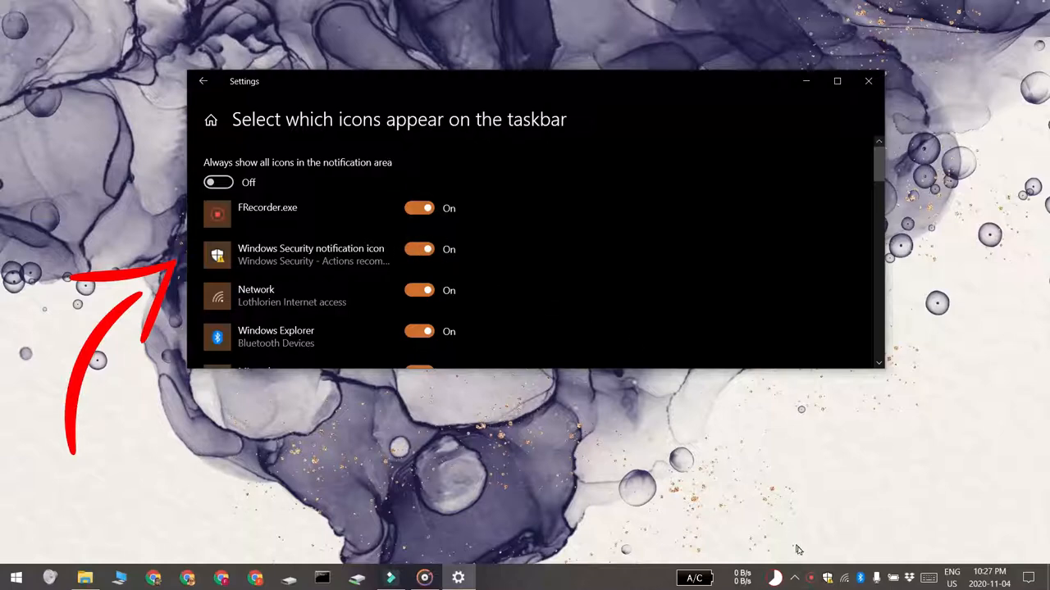
mouse_move(420, 253)
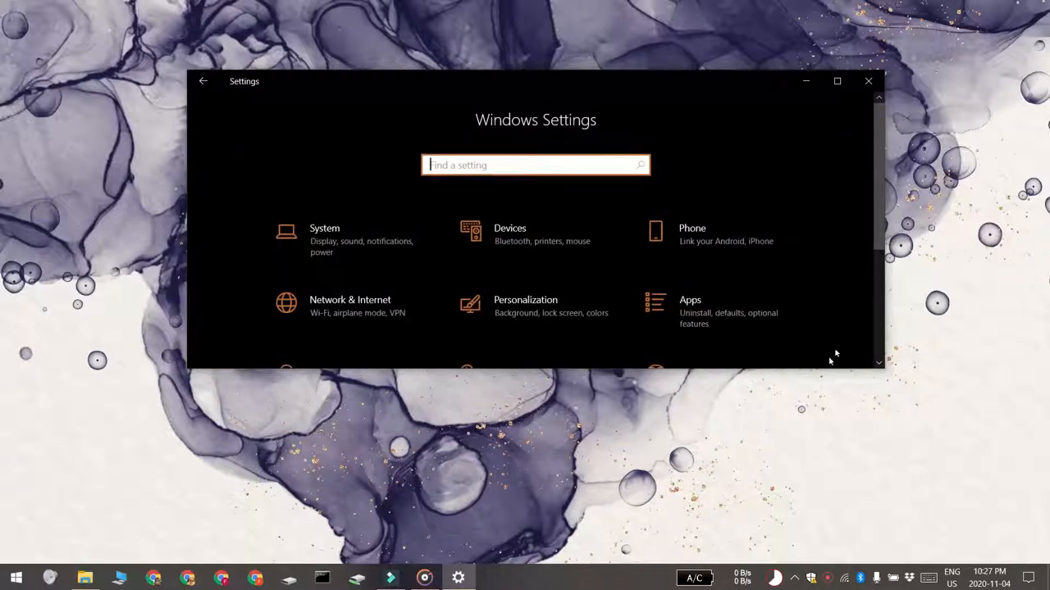
Step: Go to Update & Security > Windows Security and launch the Windows Security app
scroll("down", 3)
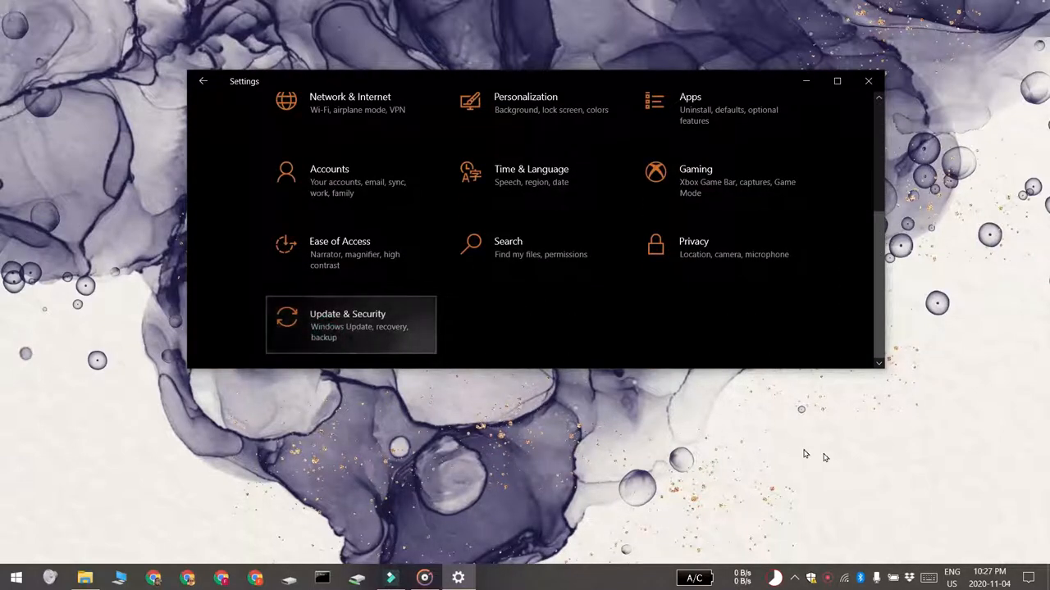
left_click(348, 325)
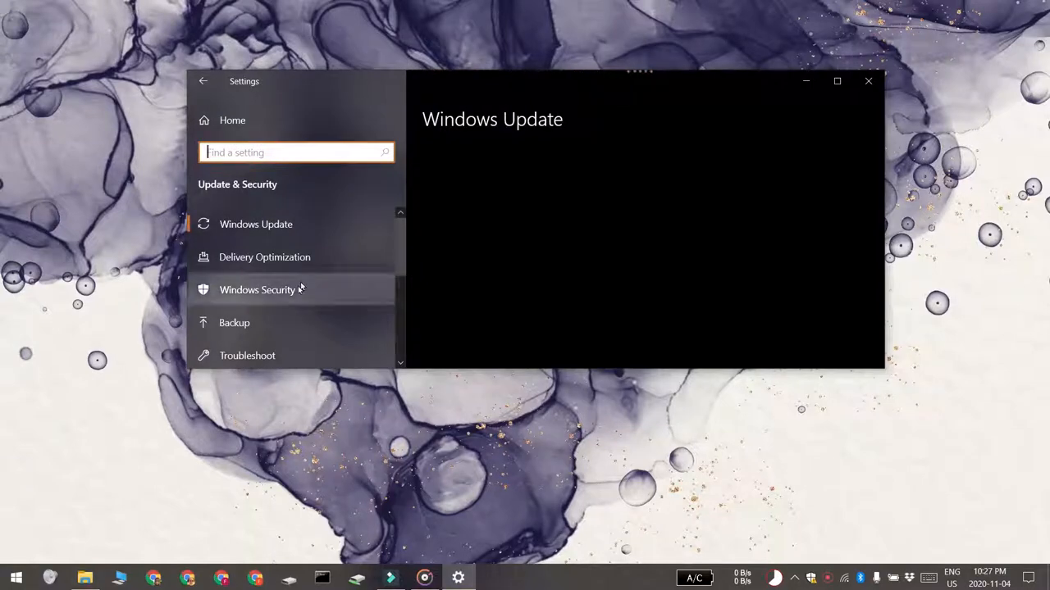
left_click(257, 289)
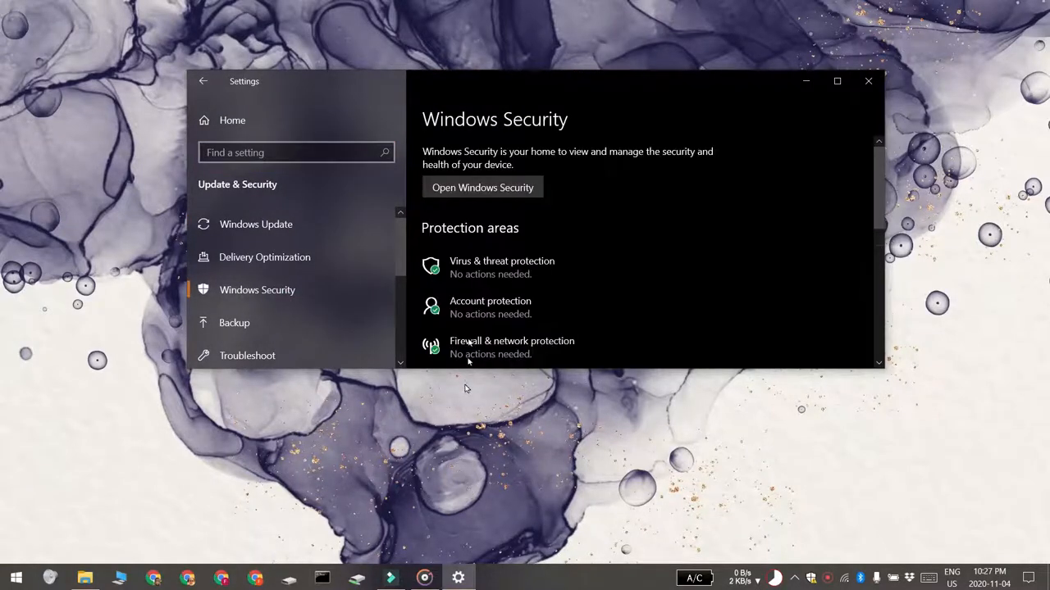
left_click(482, 187)
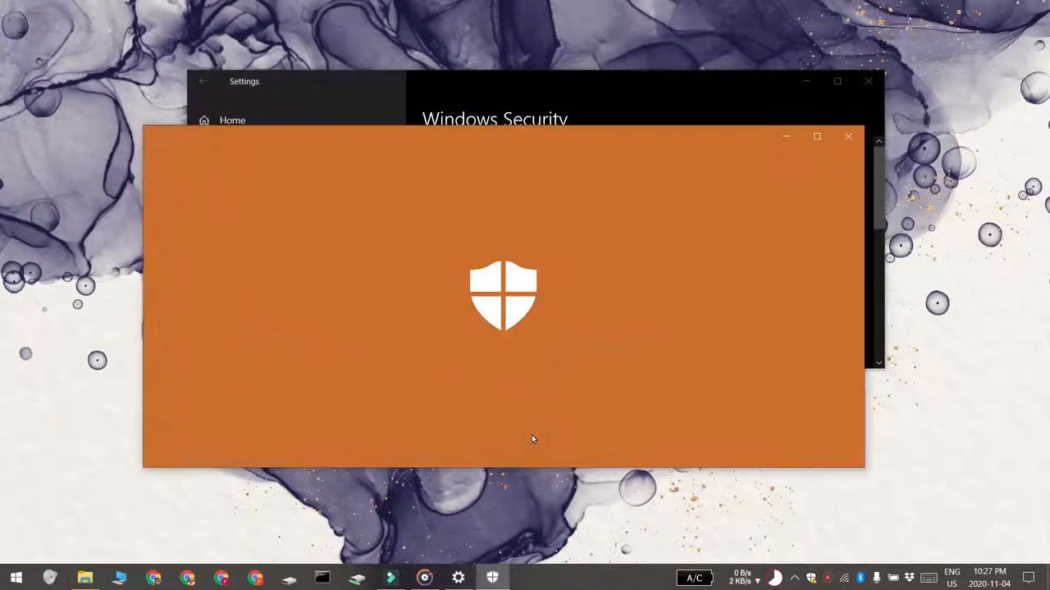